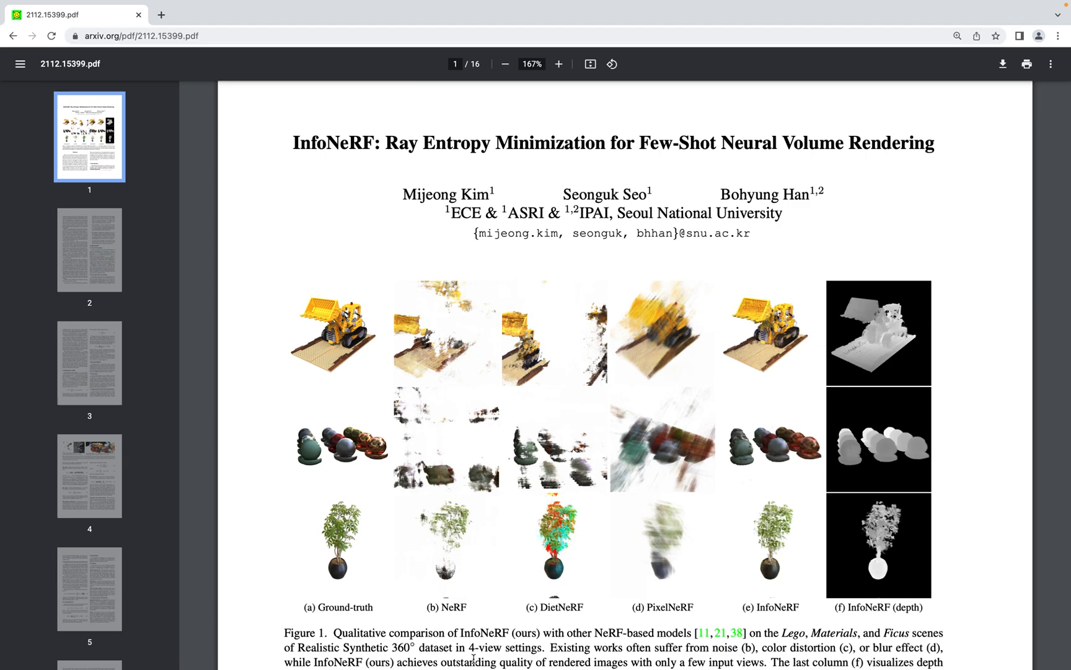
mouse_move(467, 537)
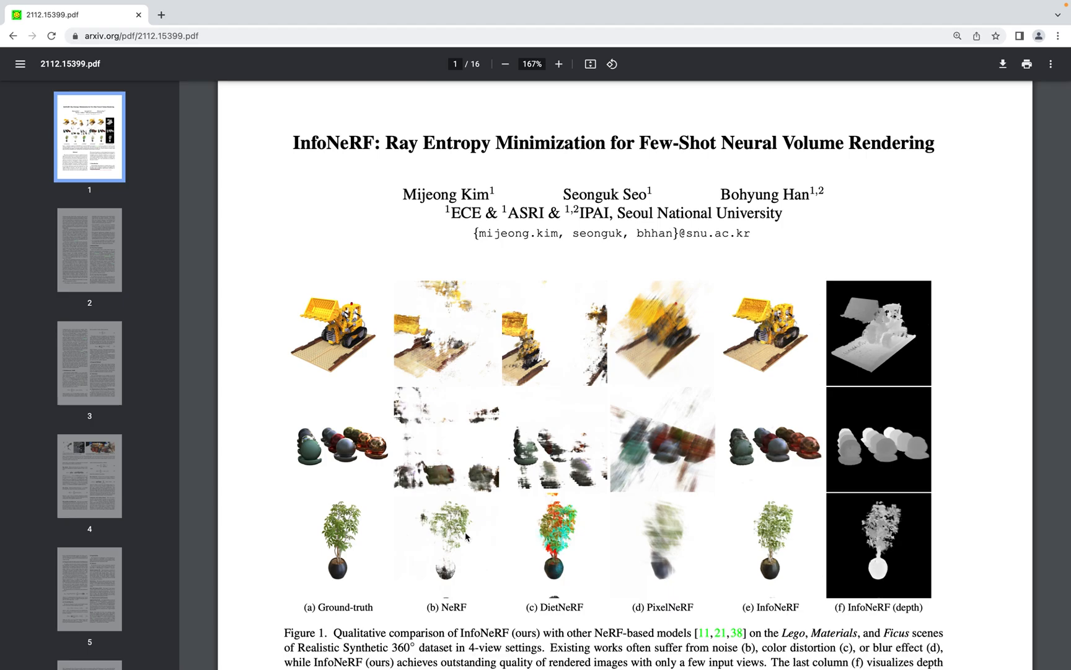
mouse_move(331, 366)
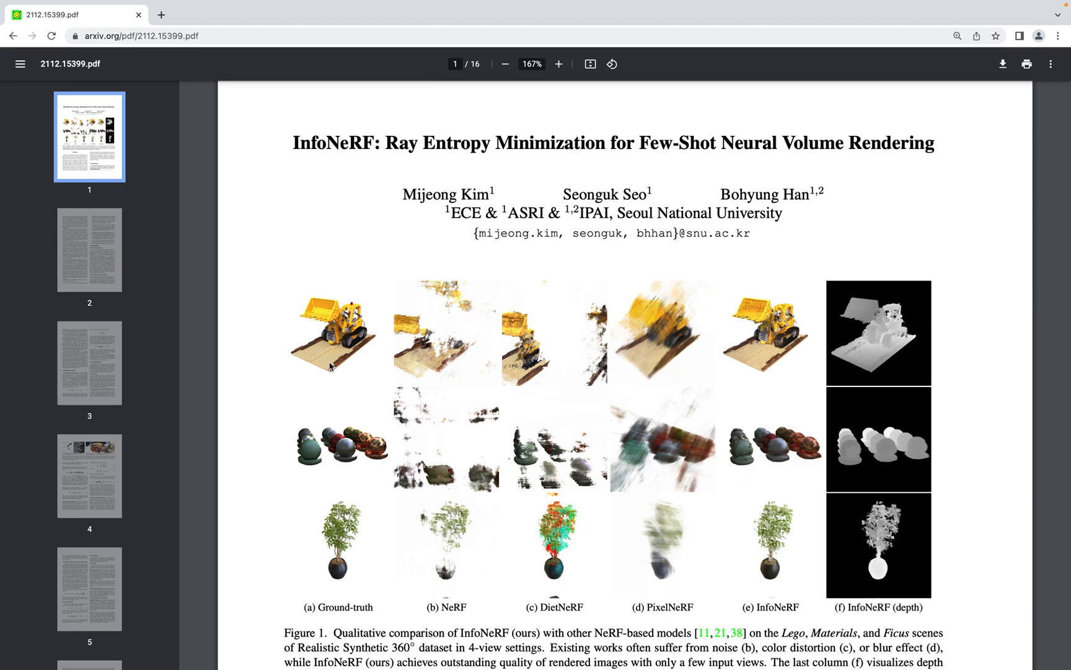
mouse_move(477, 363)
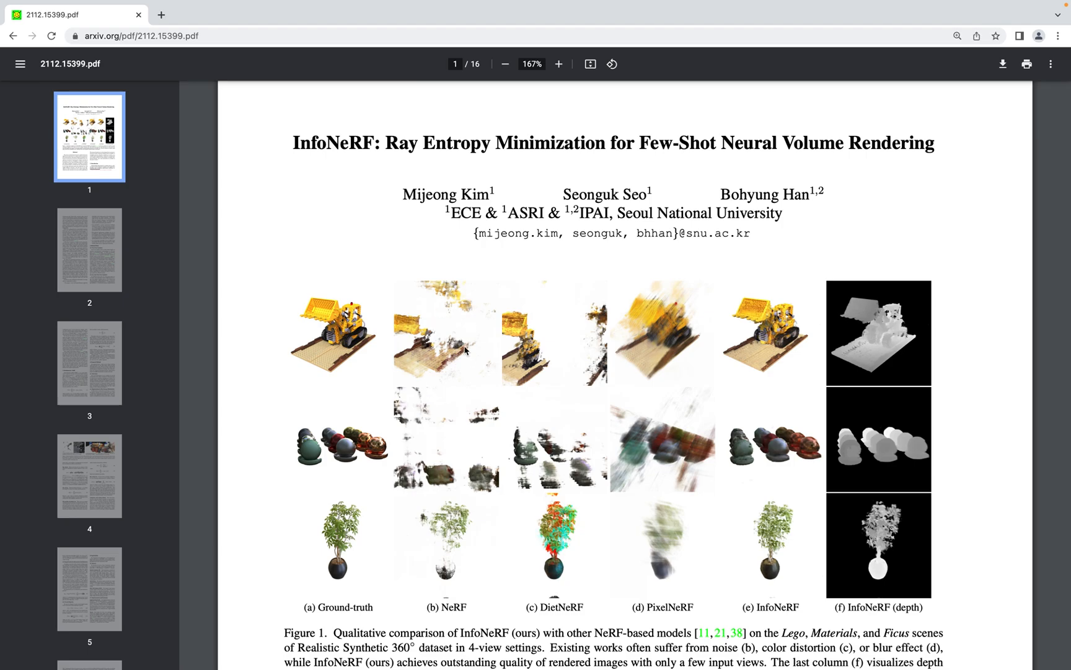
scroll("down", 3)
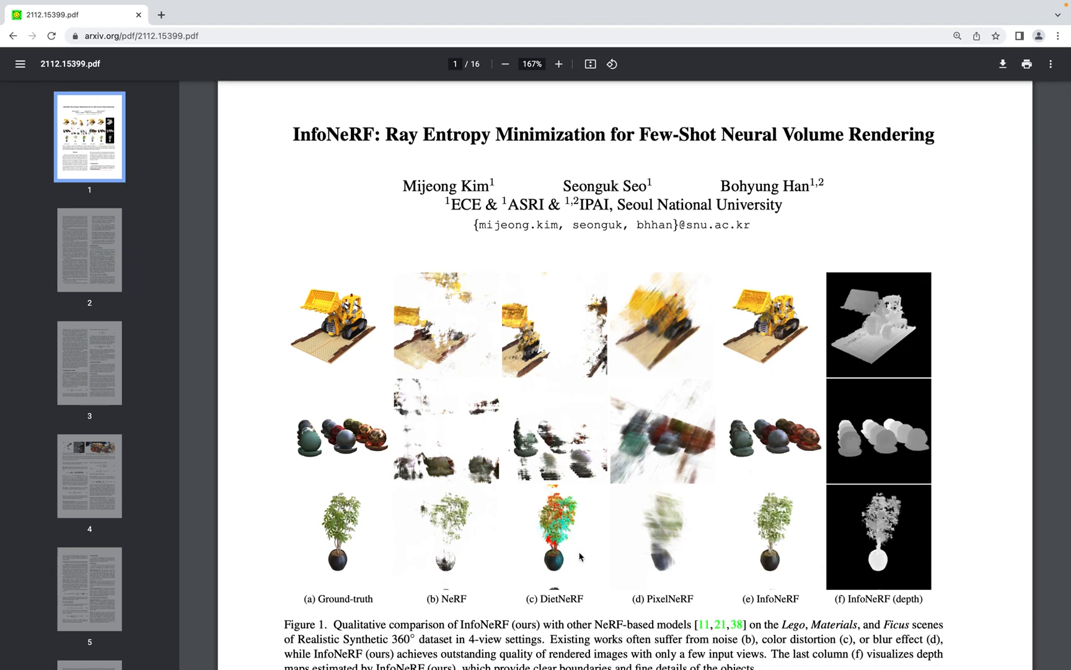
mouse_move(638, 561)
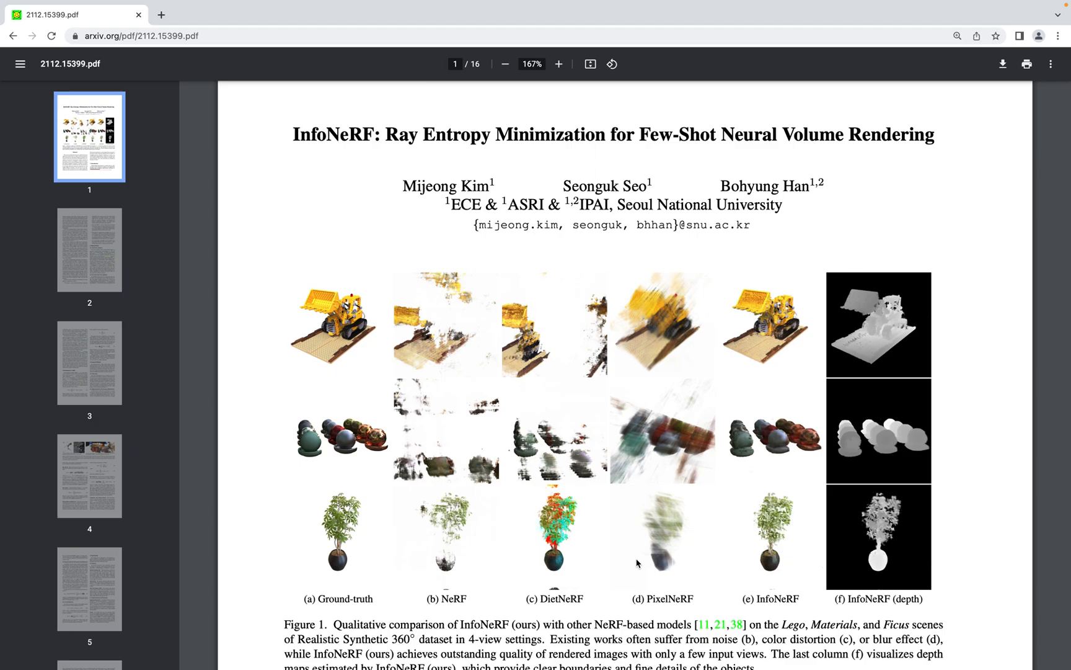
mouse_move(647, 479)
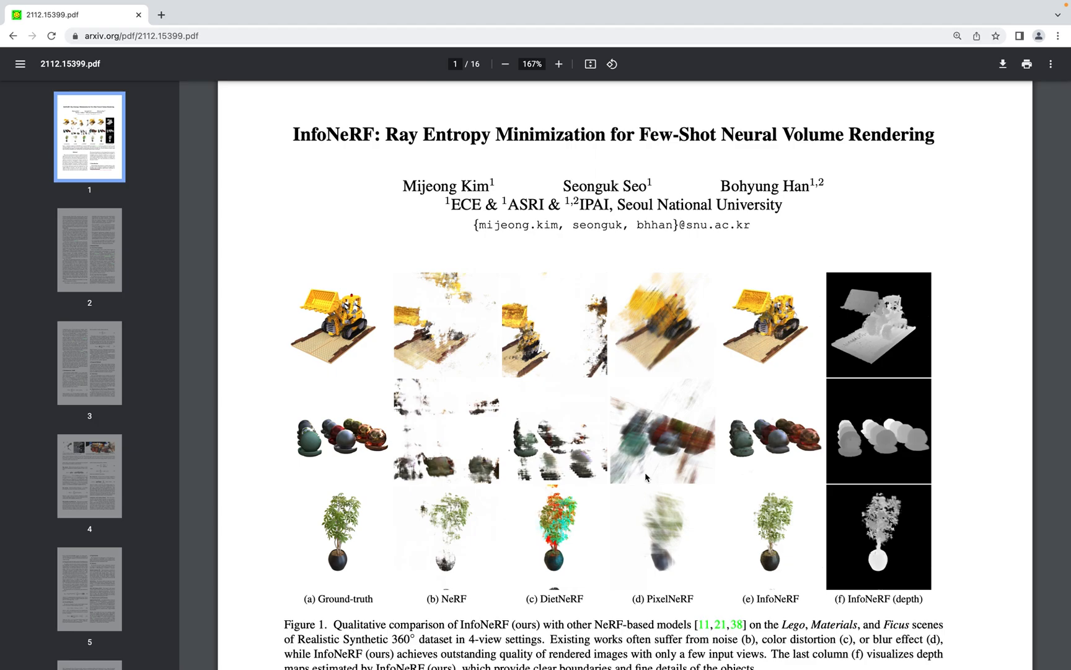
mouse_move(615, 359)
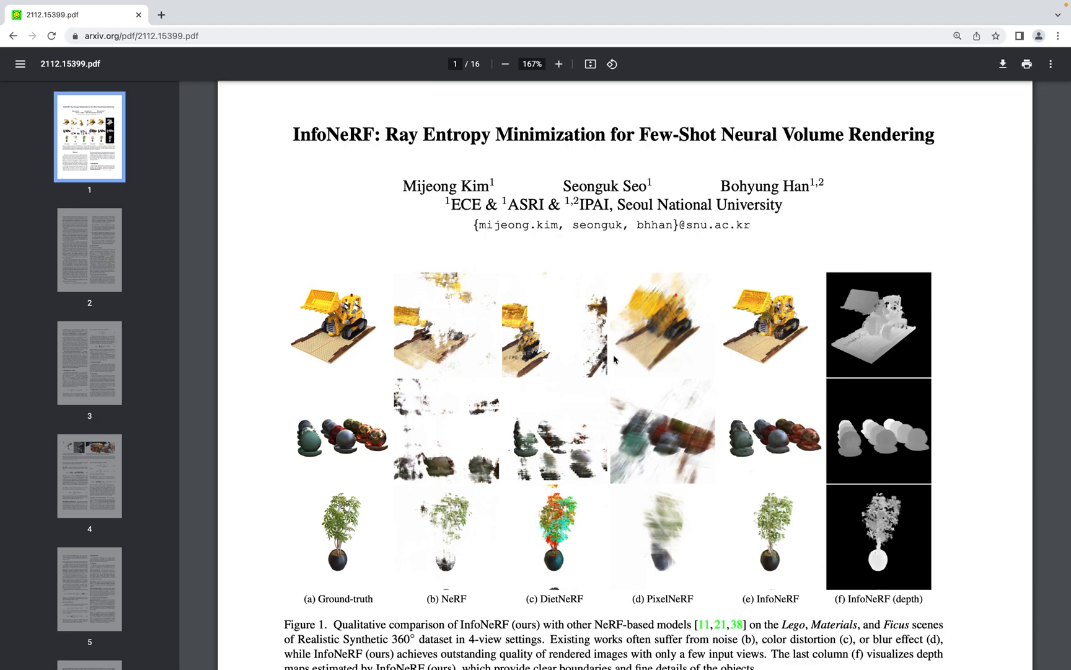
mouse_move(792, 543)
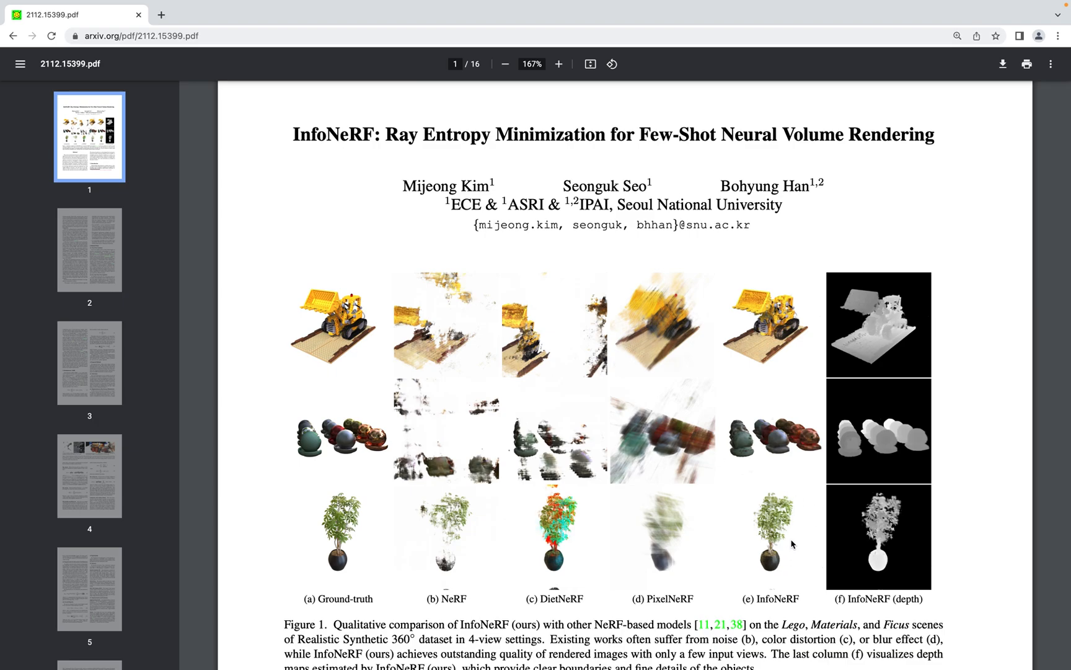
mouse_move(767, 358)
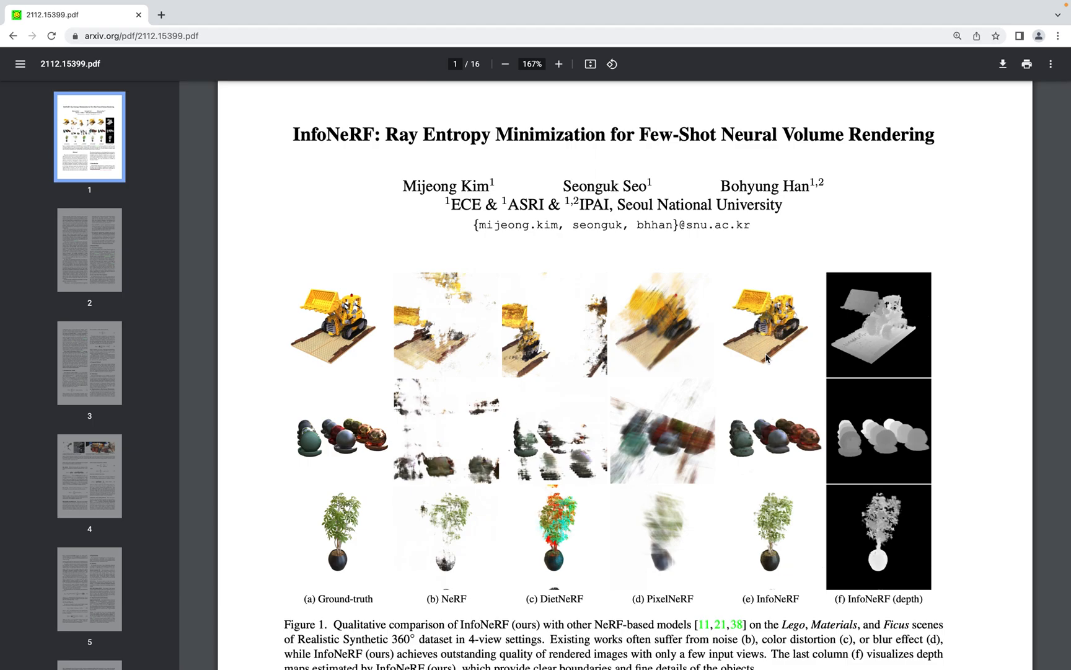
mouse_move(682, 258)
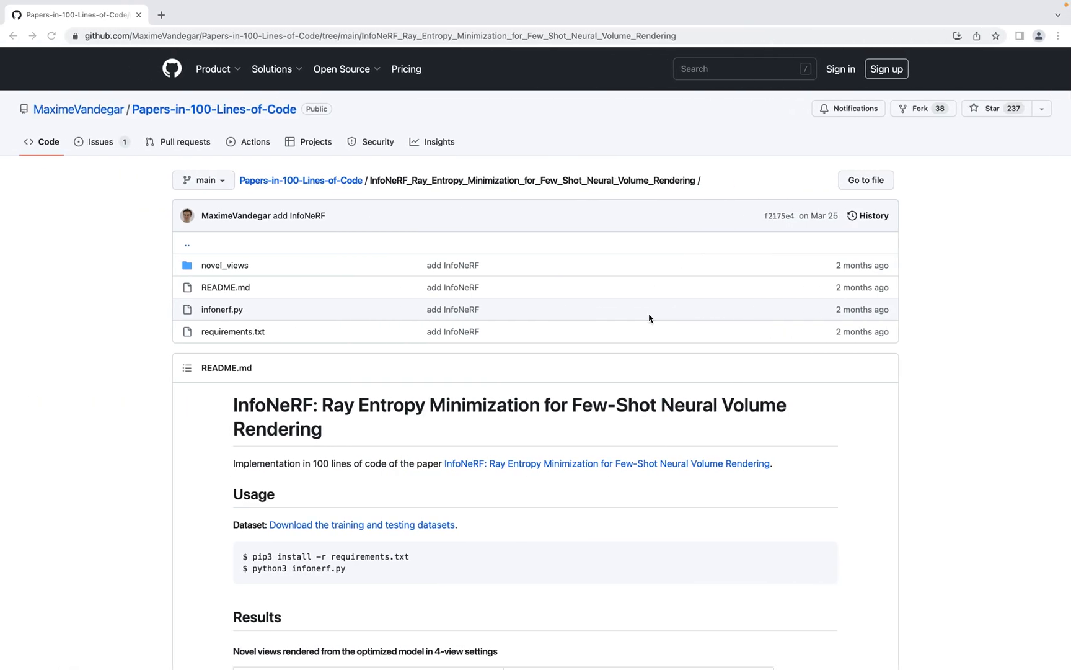
scroll("down", 3)
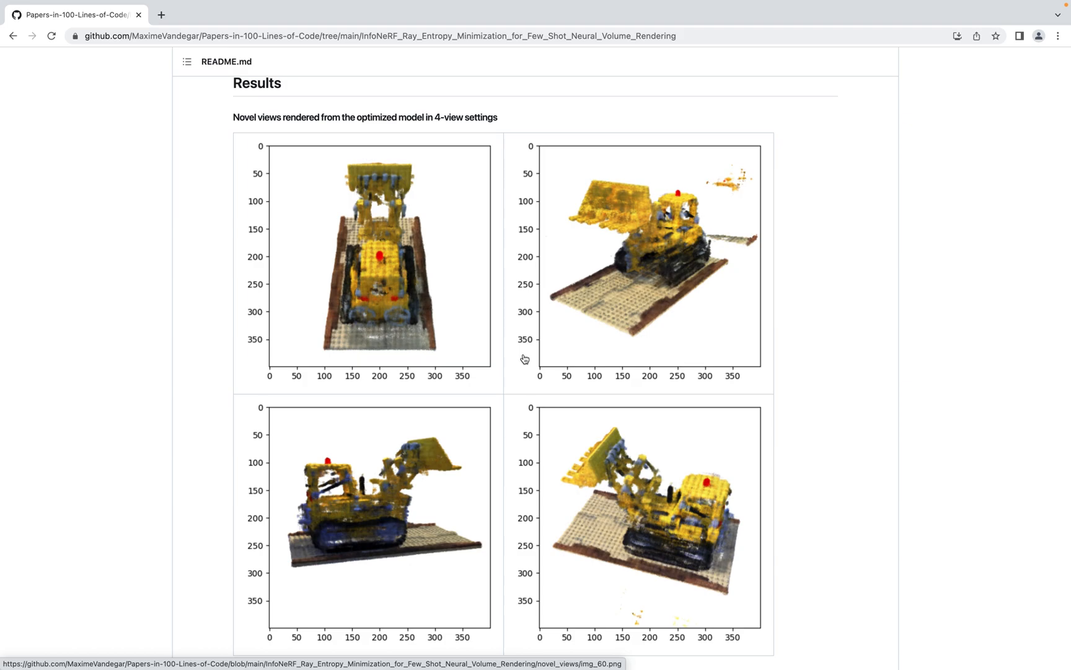
mouse_move(320, 298)
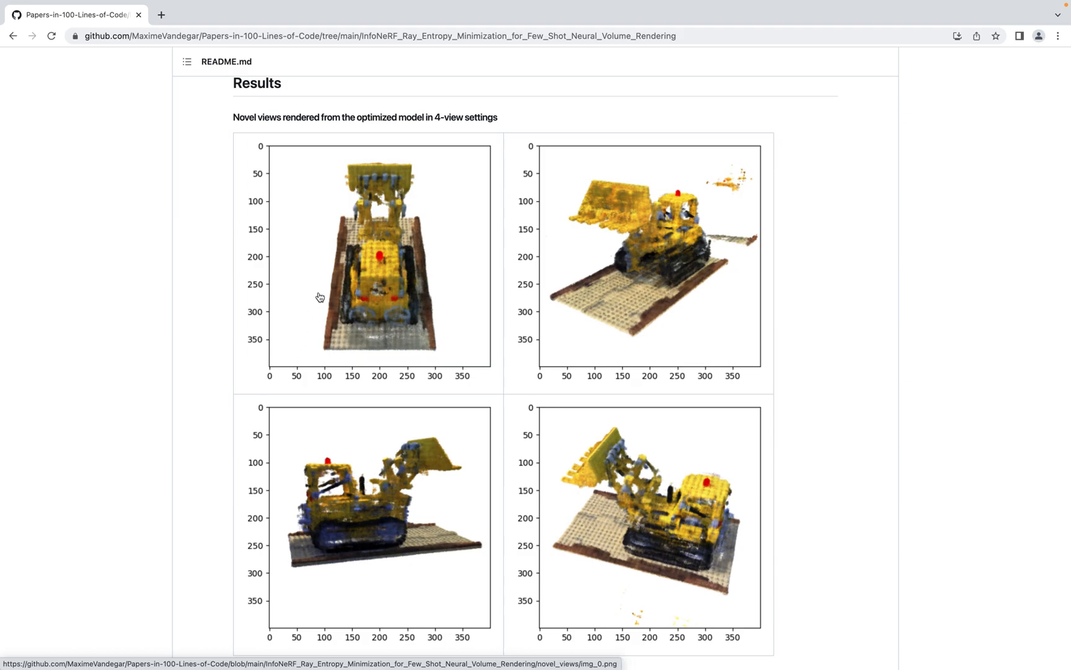
mouse_move(558, 277)
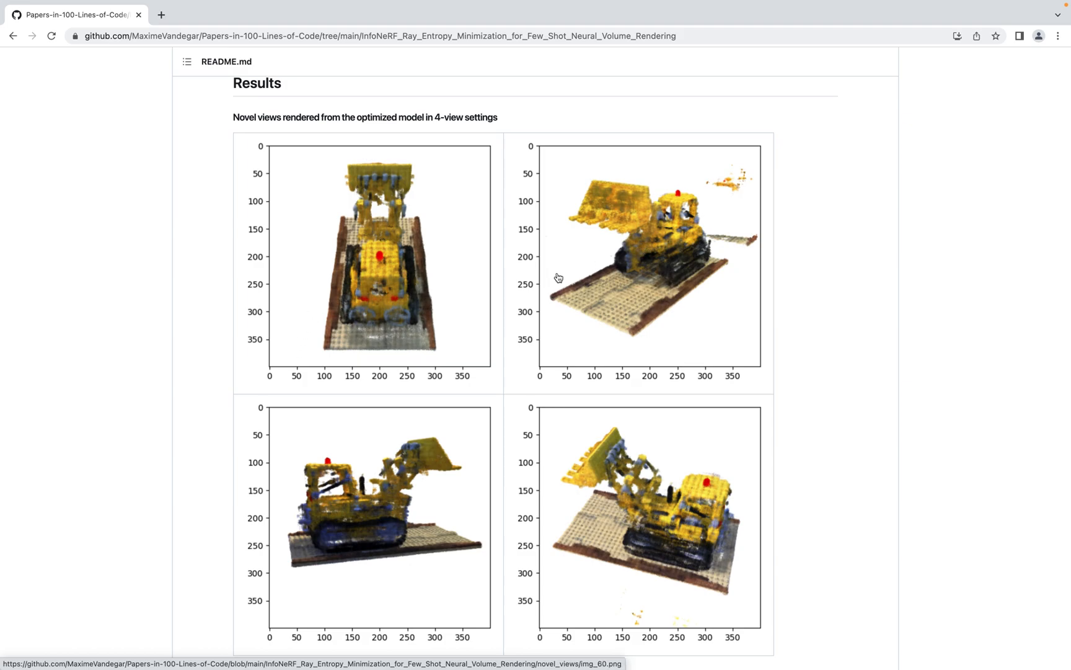
mouse_move(651, 275)
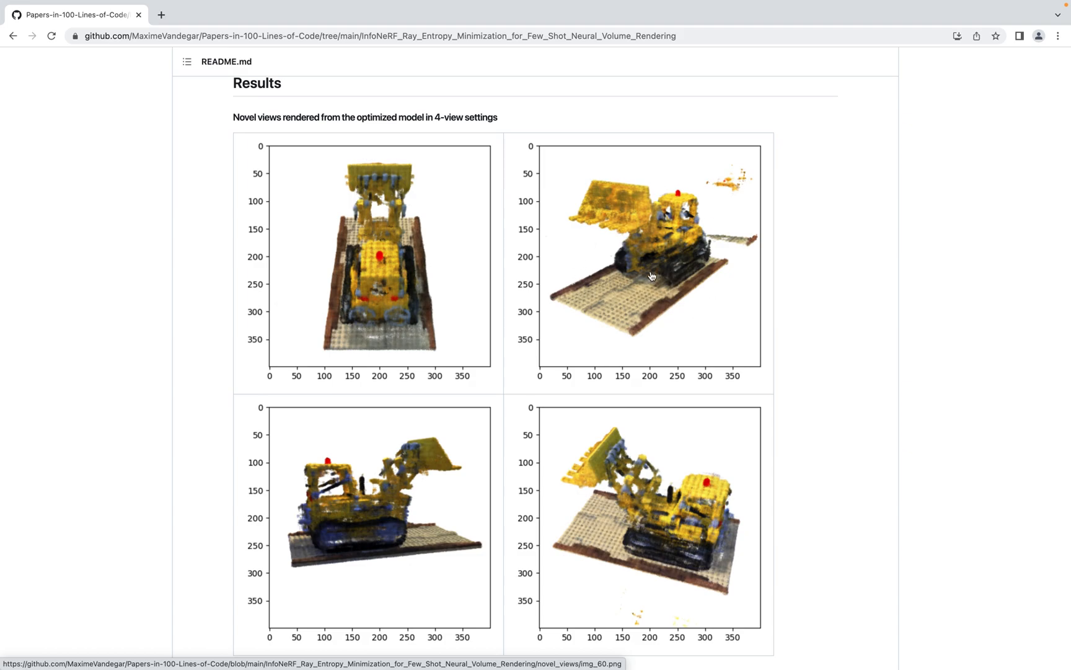
mouse_move(725, 186)
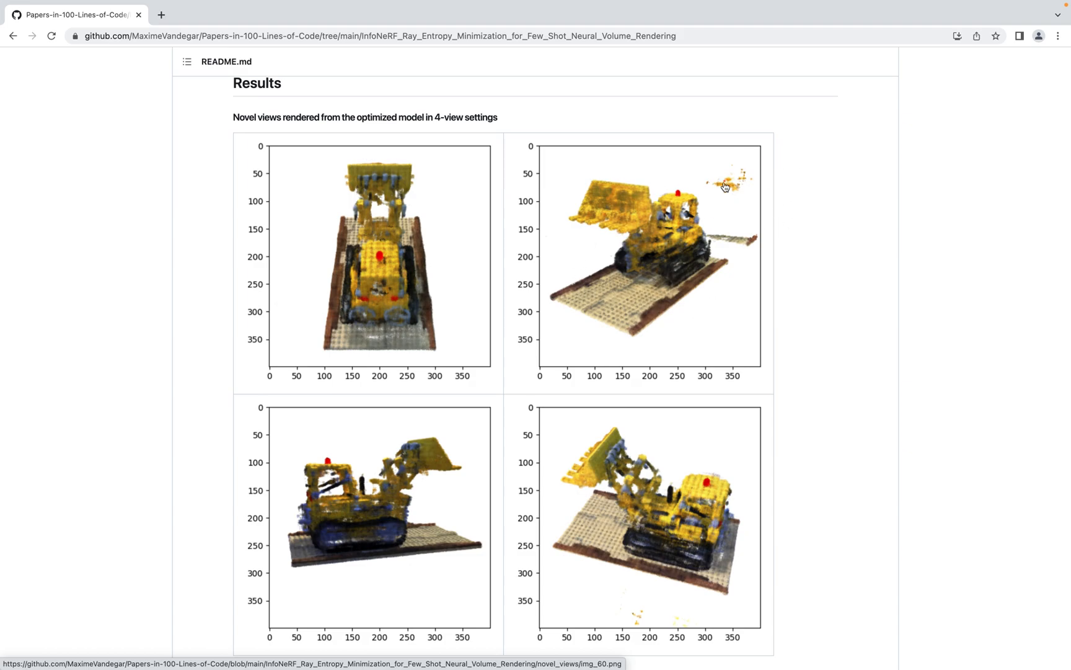
mouse_move(740, 185)
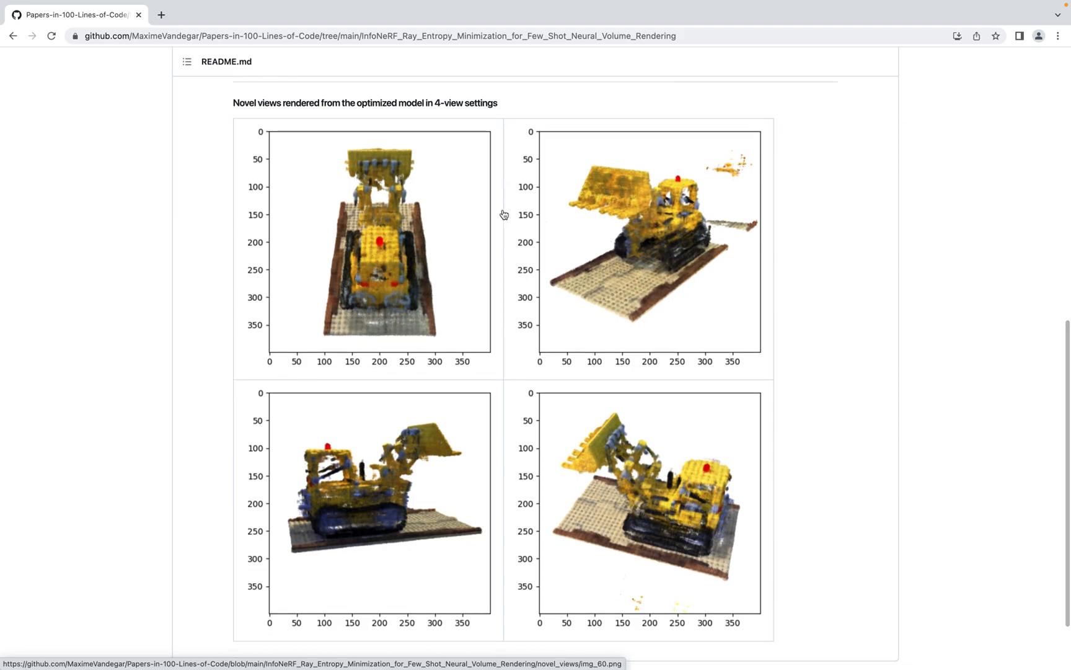
mouse_move(470, 306)
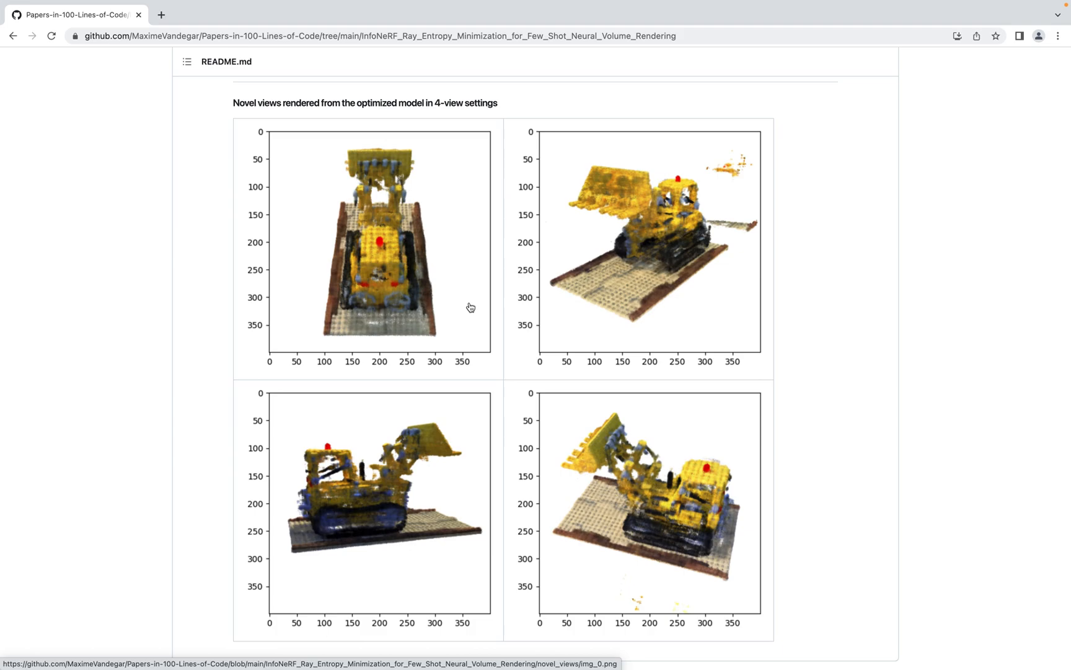
mouse_move(484, 326)
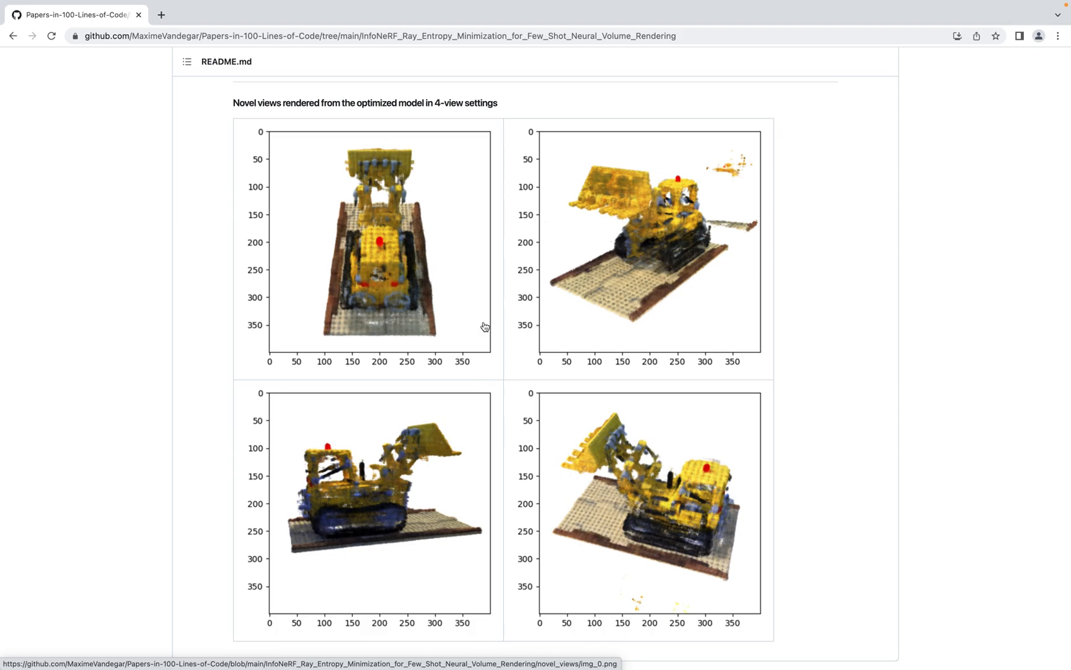
mouse_move(554, 372)
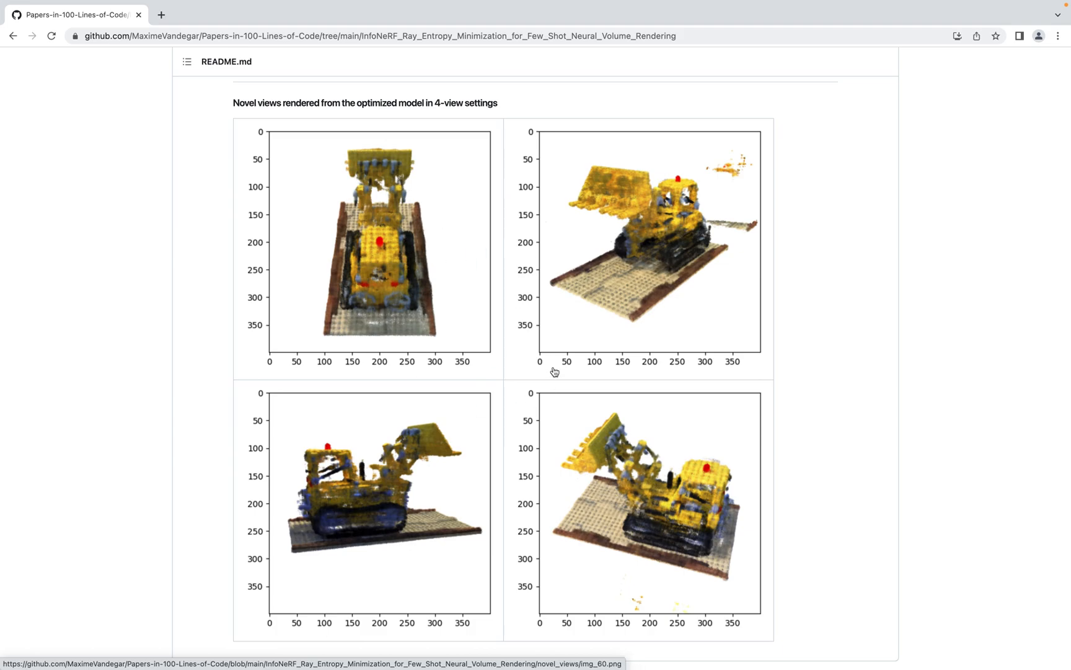
scroll("up", 3)
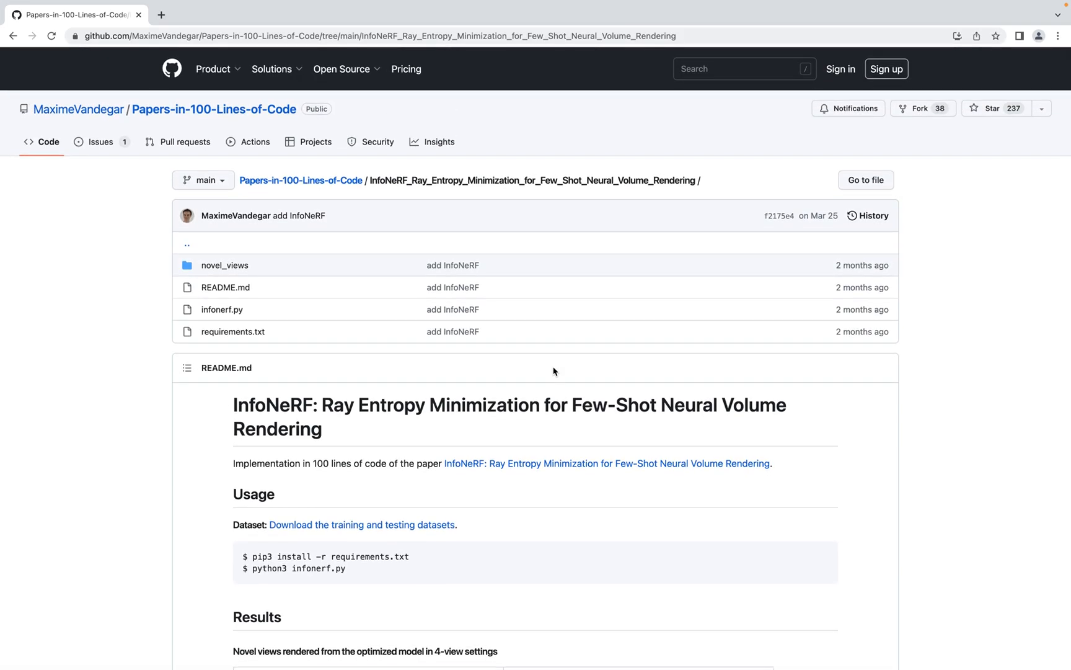
mouse_move(995, 153)
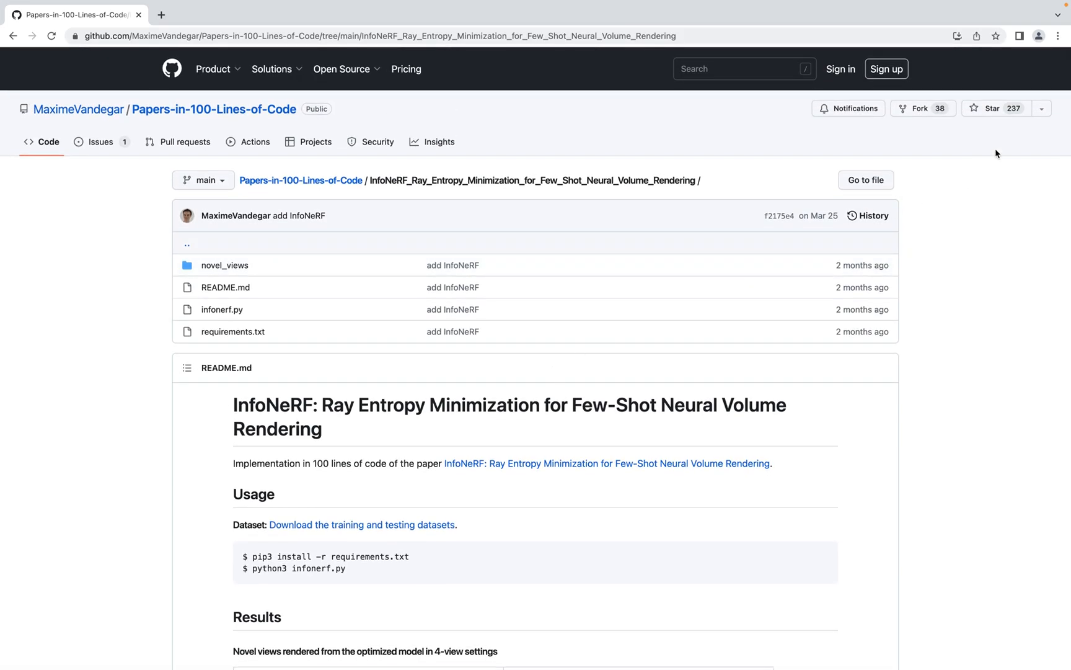
mouse_move(825, 145)
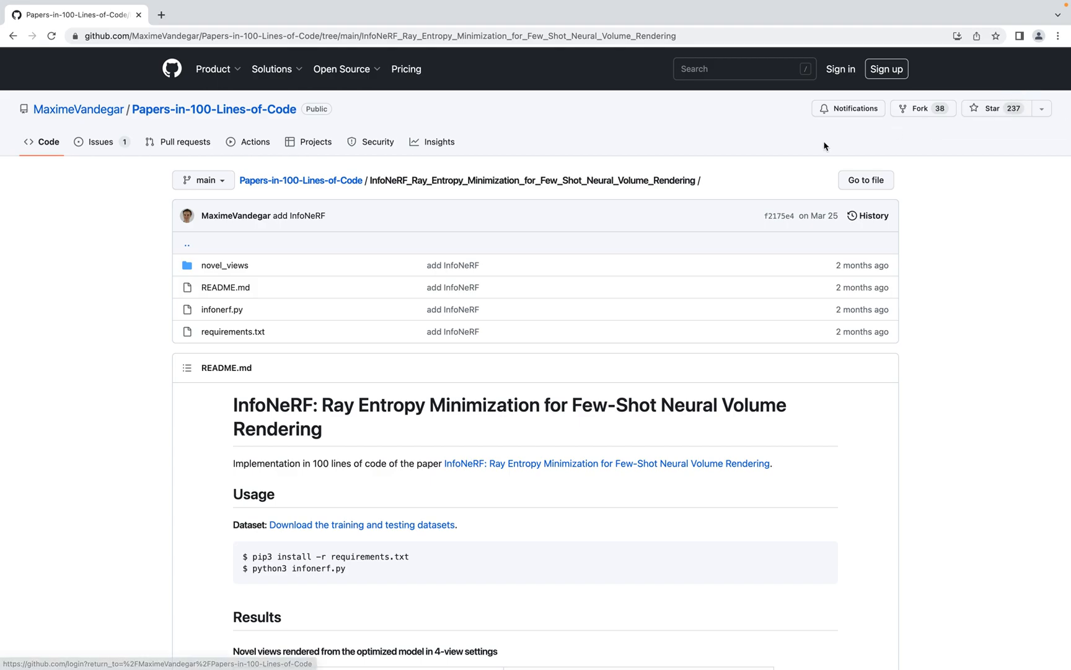
mouse_move(824, 145)
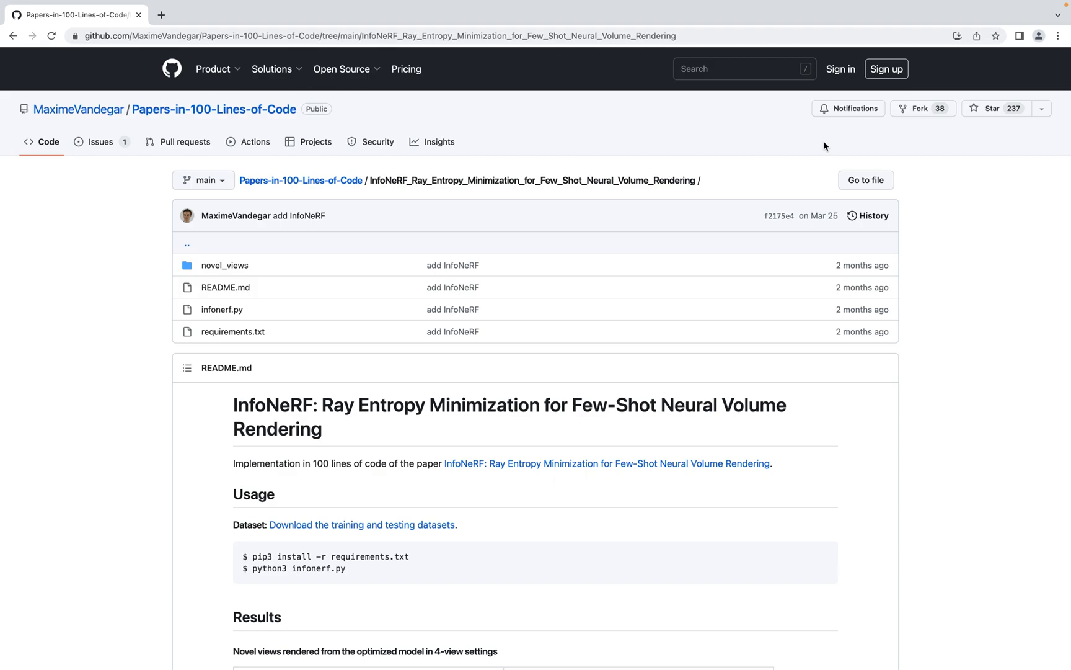
mouse_move(688, 168)
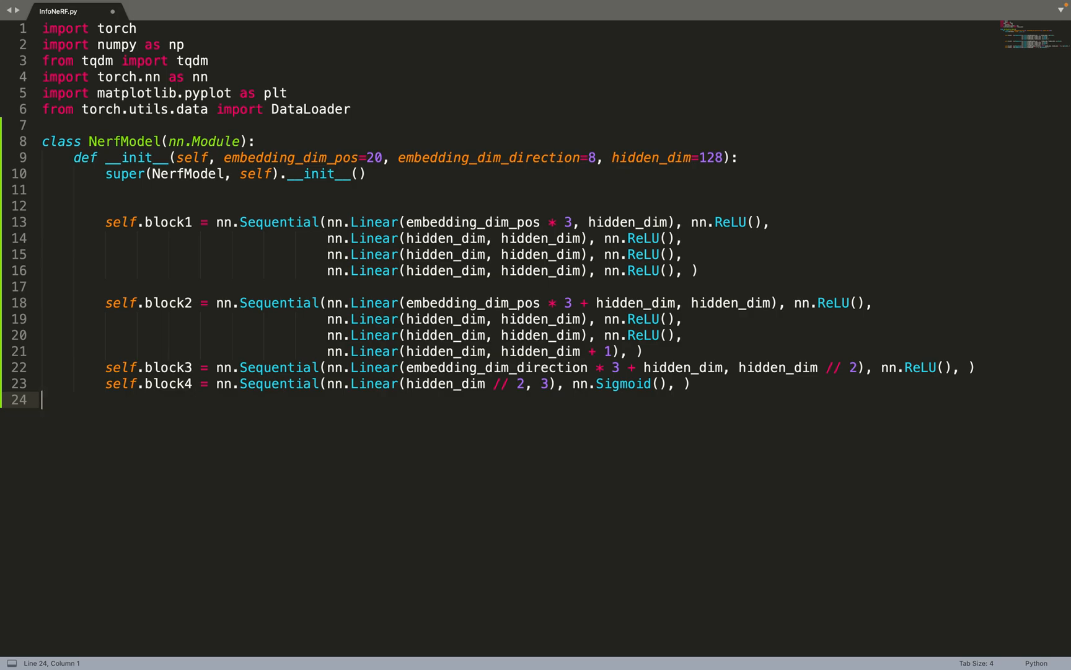
type("self.embedding_dim_pos = embedding_dim_pos")
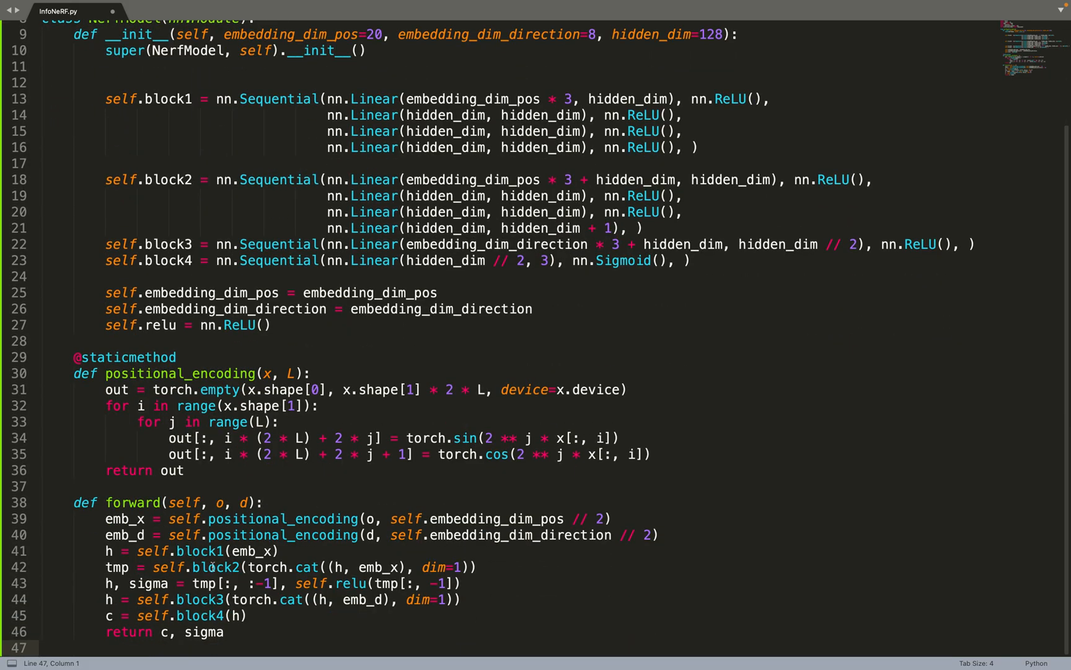
type("def compute_accumulated_transmittance(alphas):")
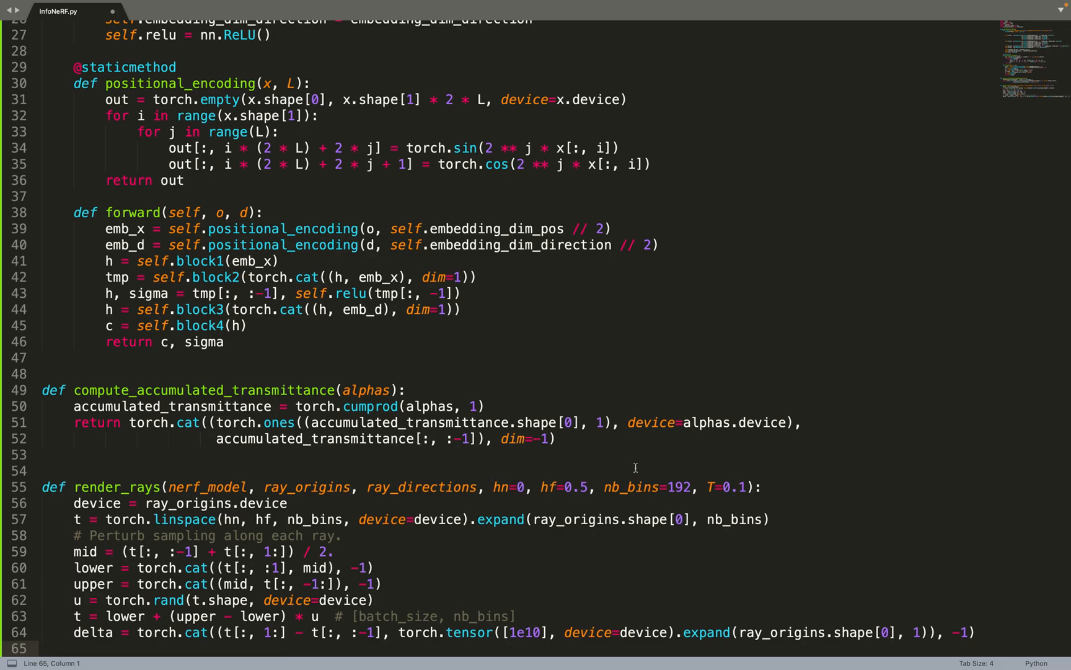
mouse_move(643, 485)
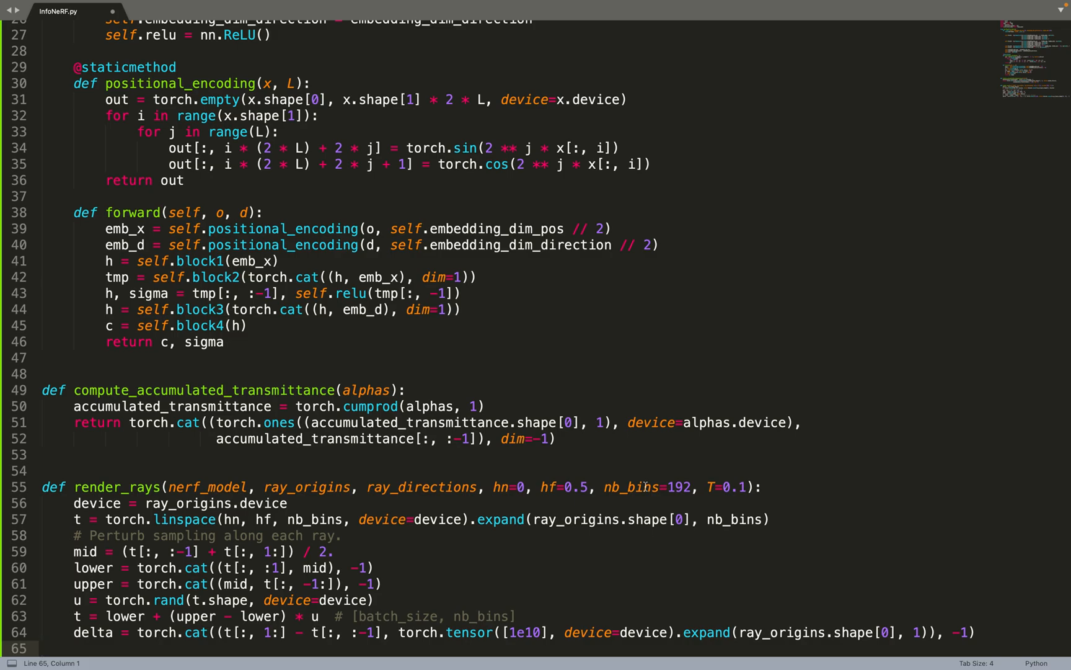
mouse_move(722, 499)
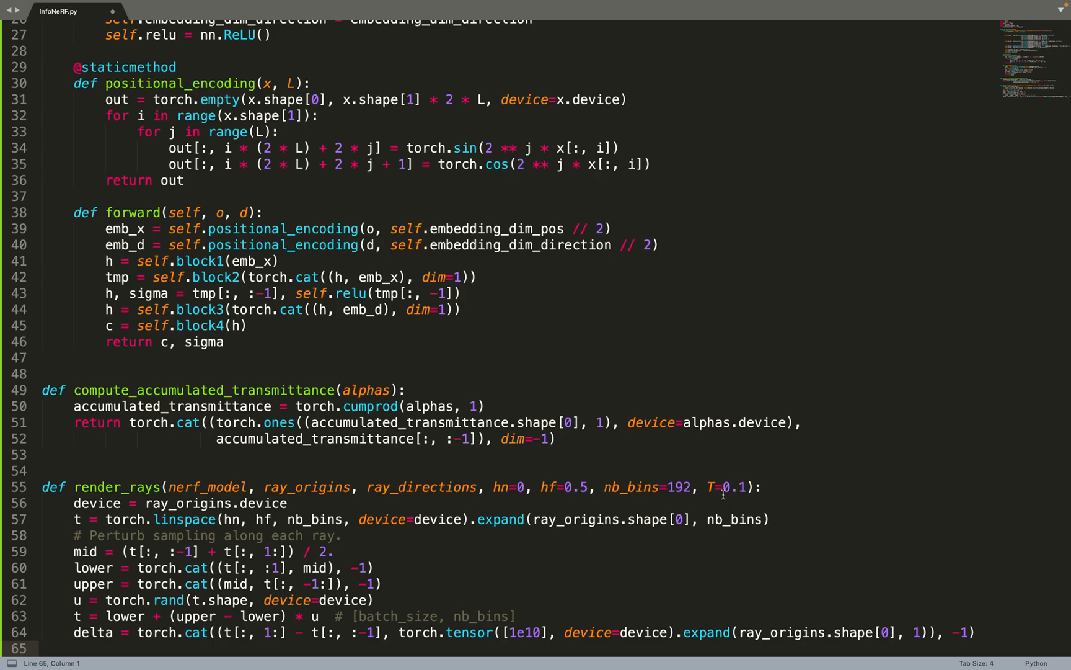
mouse_move(211, 443)
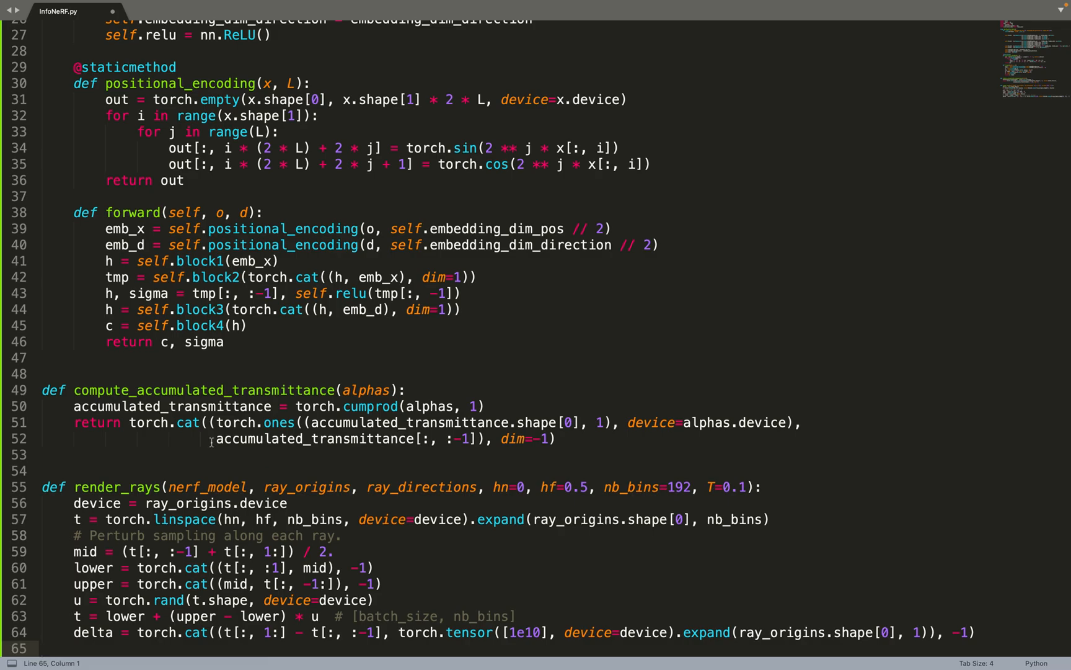
mouse_move(196, 474)
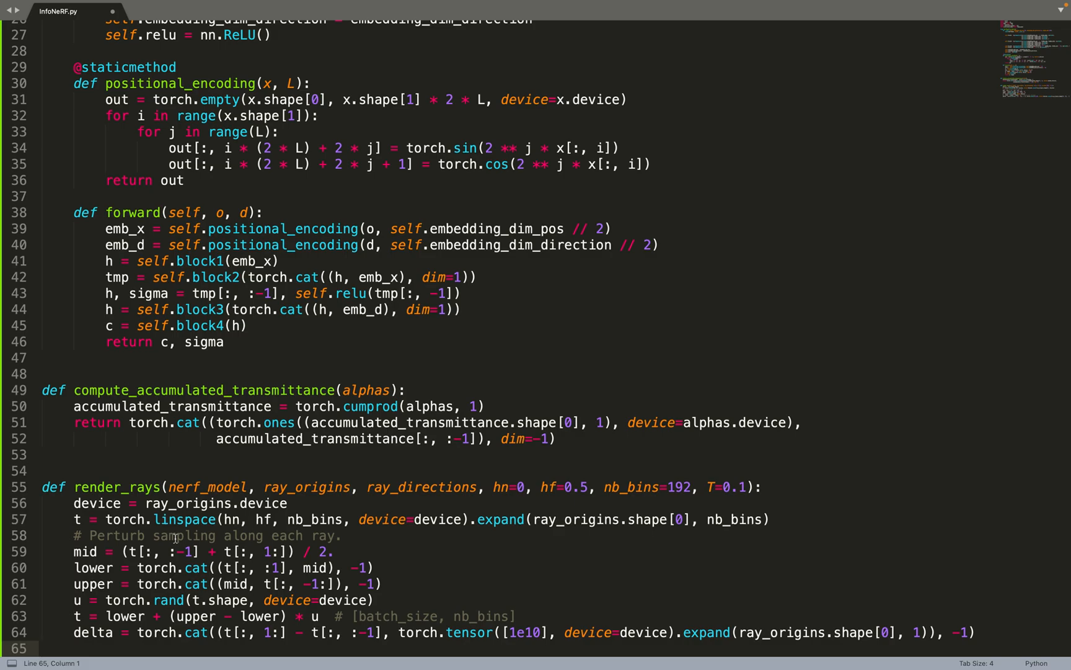
mouse_move(98, 633)
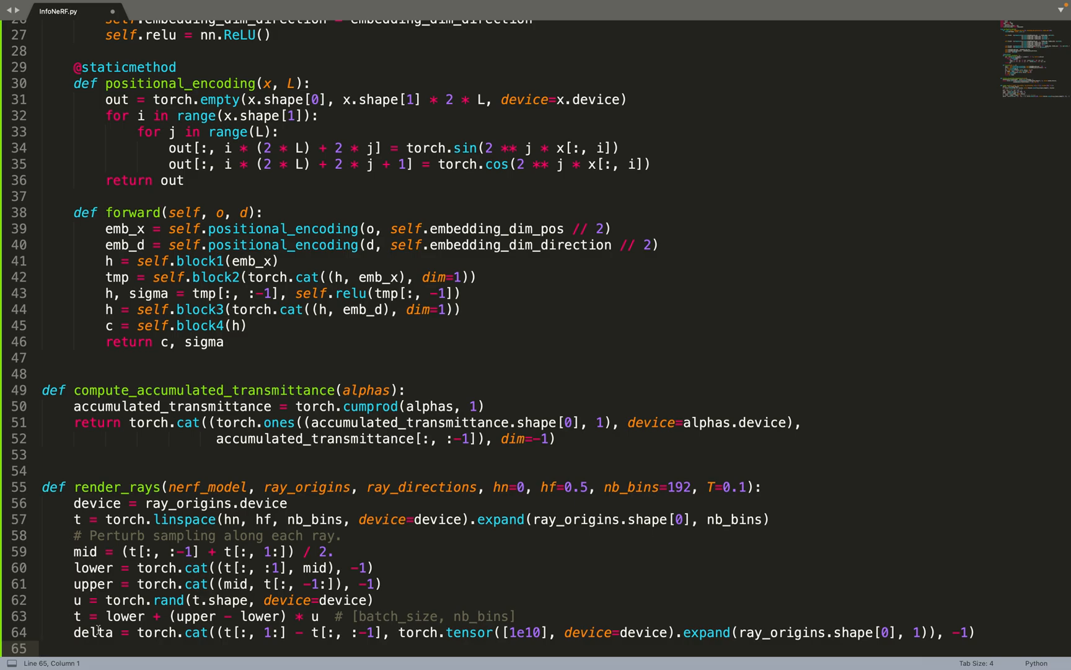
type("x = ray_origins.unsqueeze(1) + t.unsqueeze(2) * ray_directions.unsqueeze(1)  # [batch_size, nb_bins, 3")
type("regularization = (regularization * mask).sum(1).mean()")
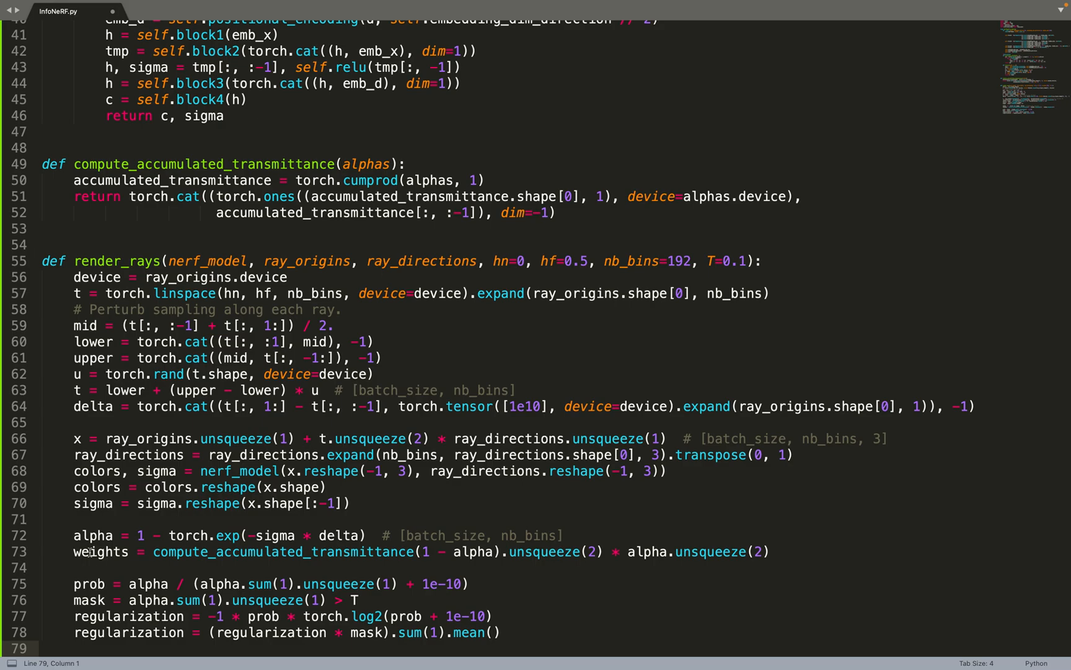
mouse_move(104, 608)
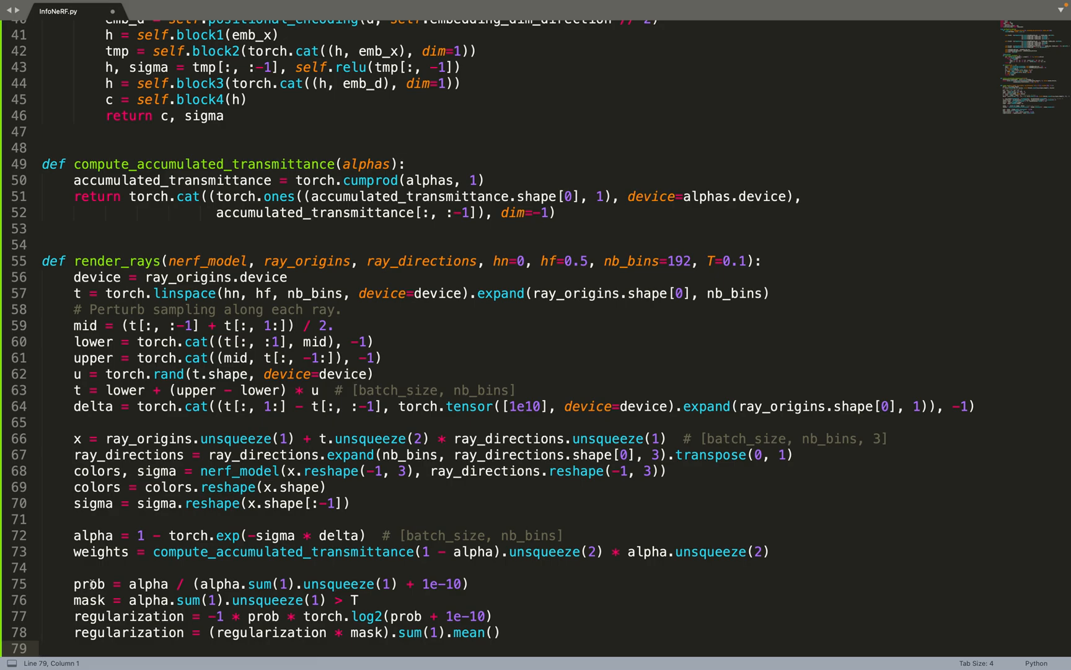
mouse_move(57, 614)
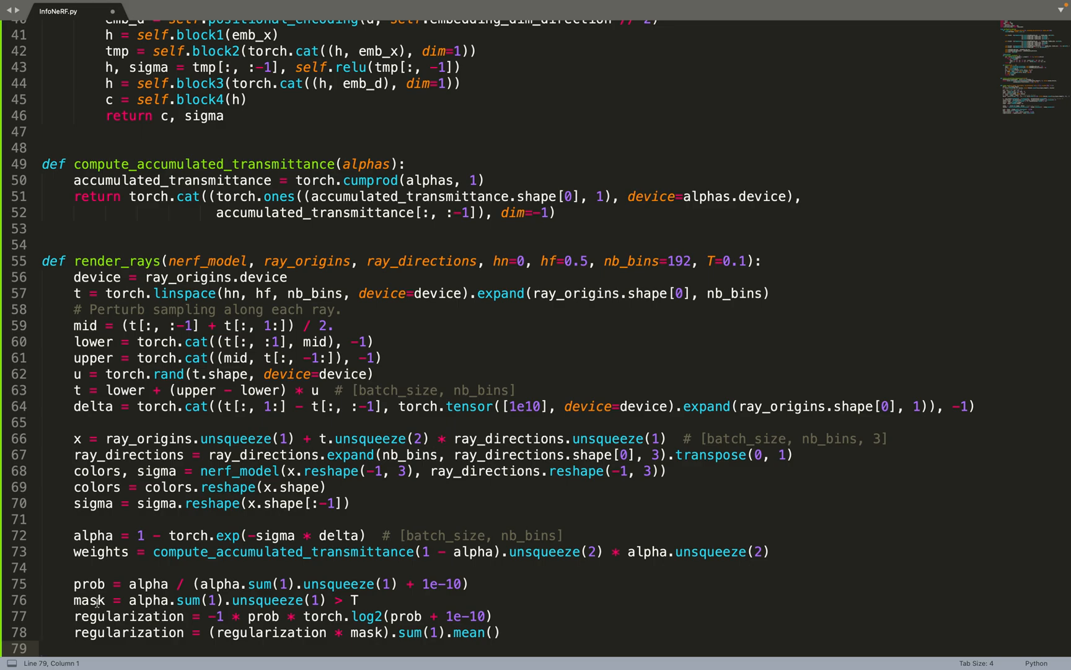
mouse_move(318, 583)
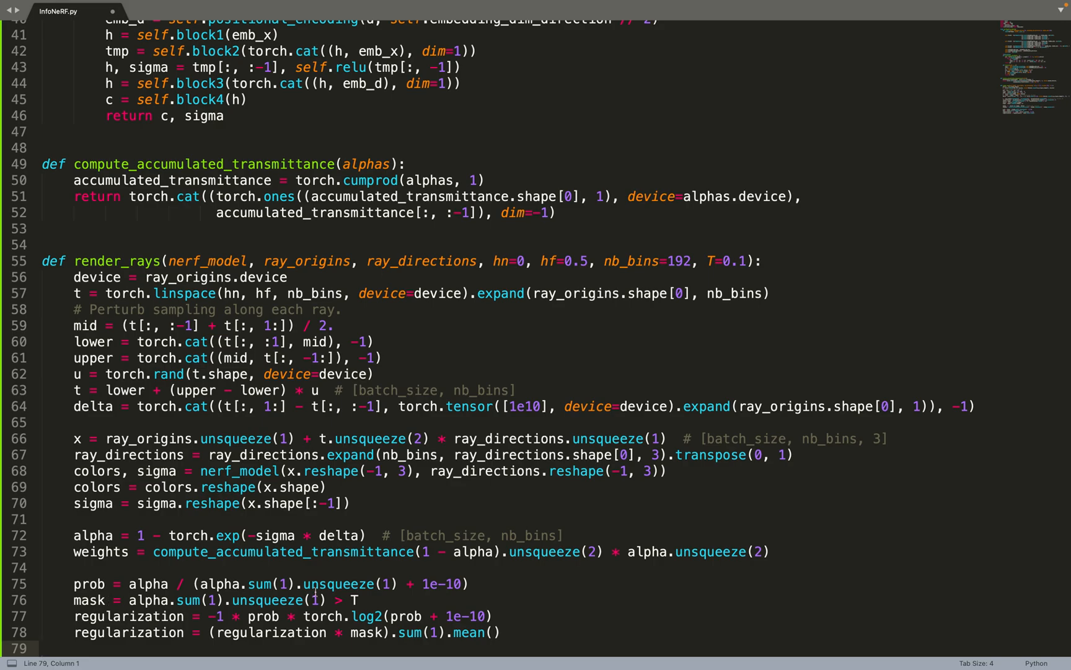
mouse_move(360, 595)
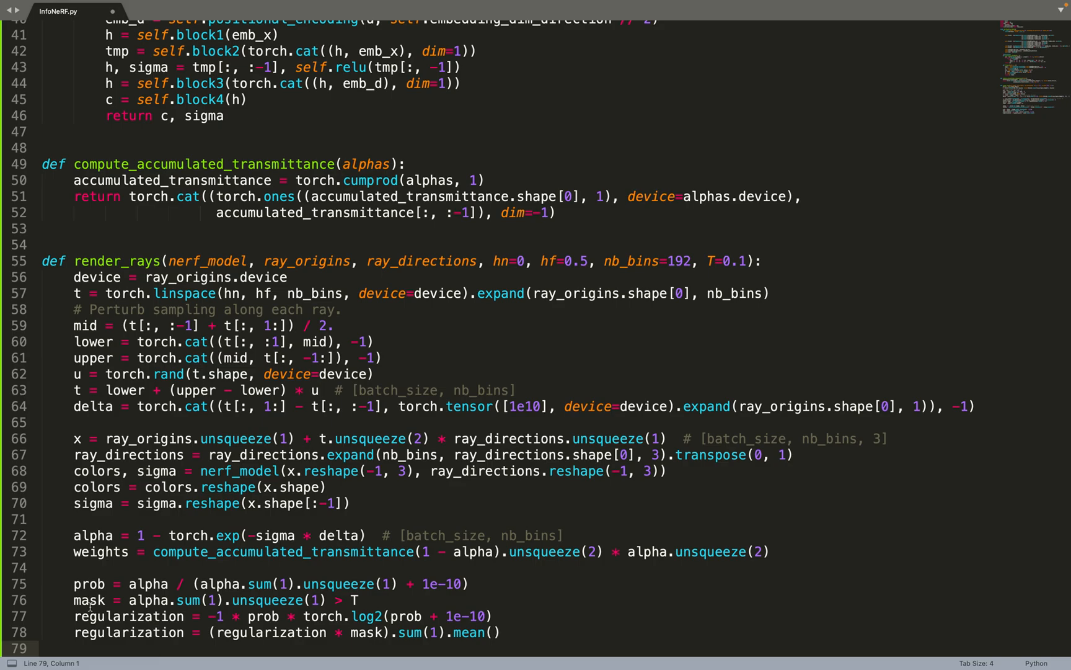
mouse_move(361, 635)
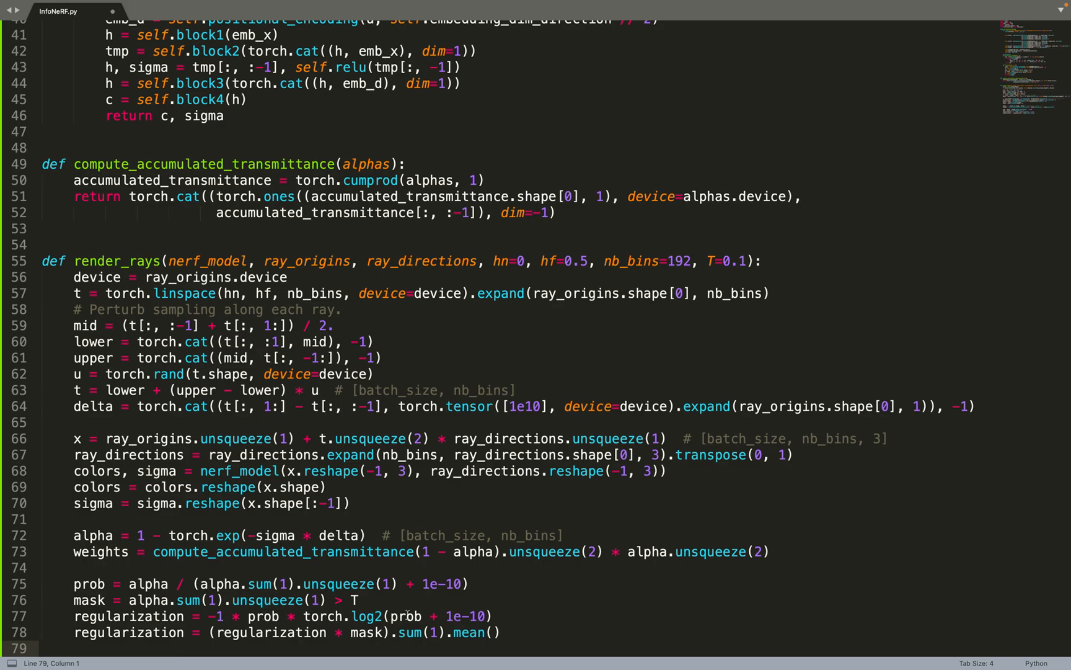
mouse_move(375, 605)
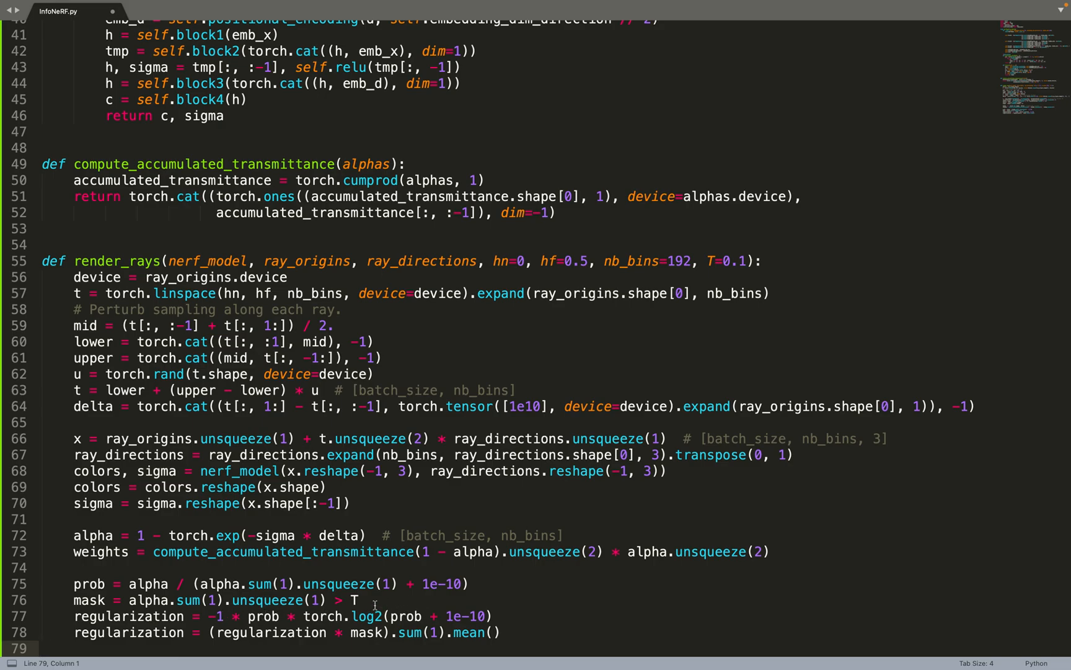
mouse_move(465, 614)
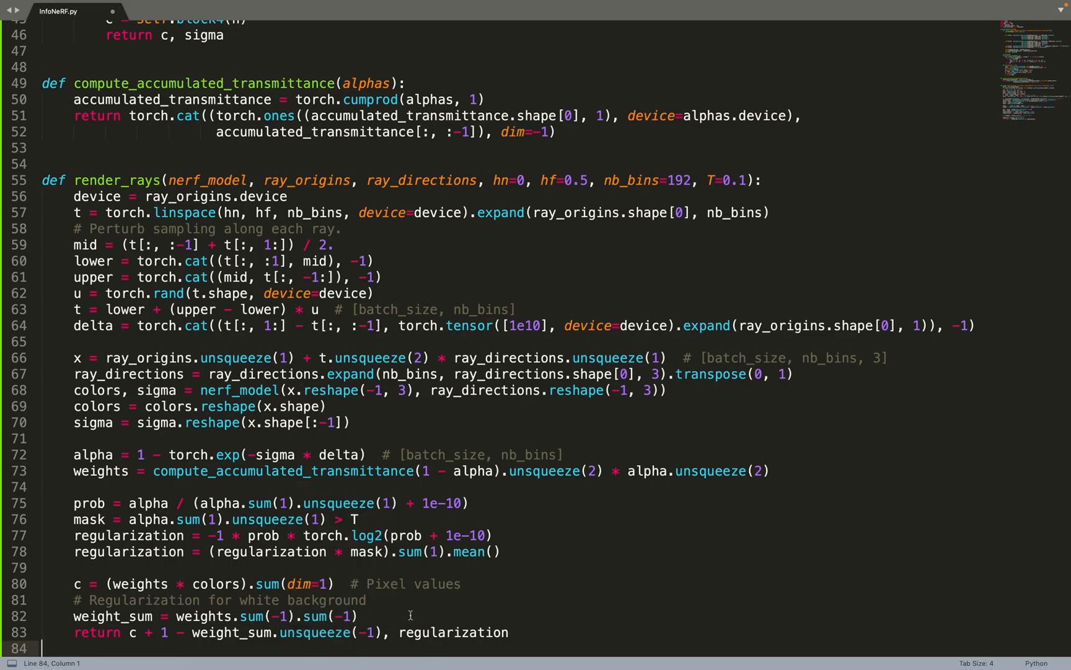
mouse_move(429, 629)
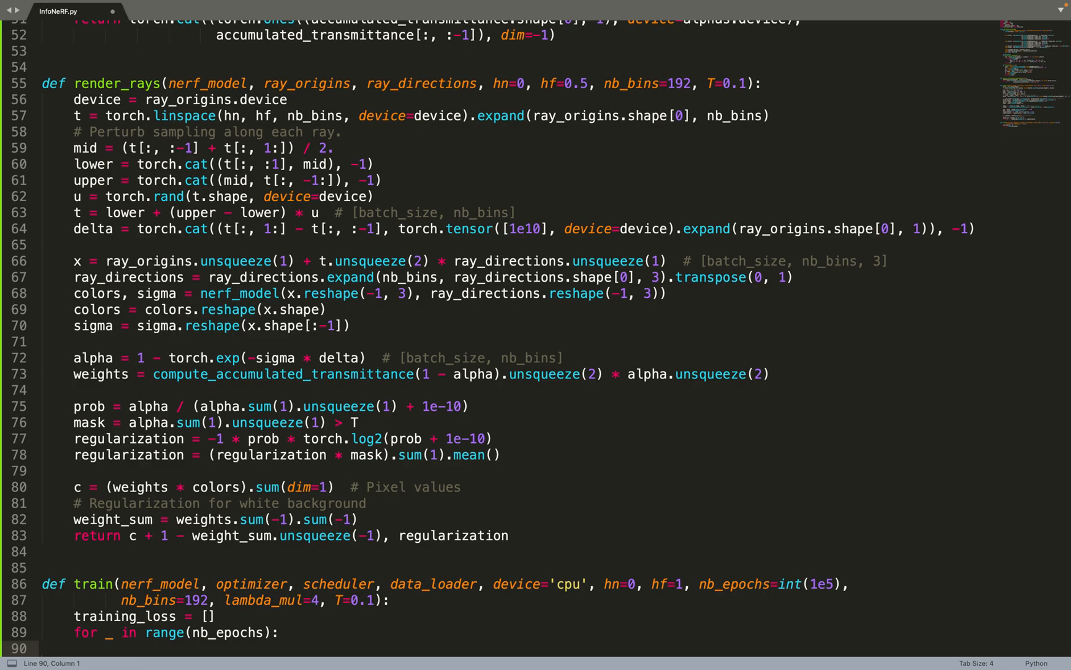
mouse_move(347, 557)
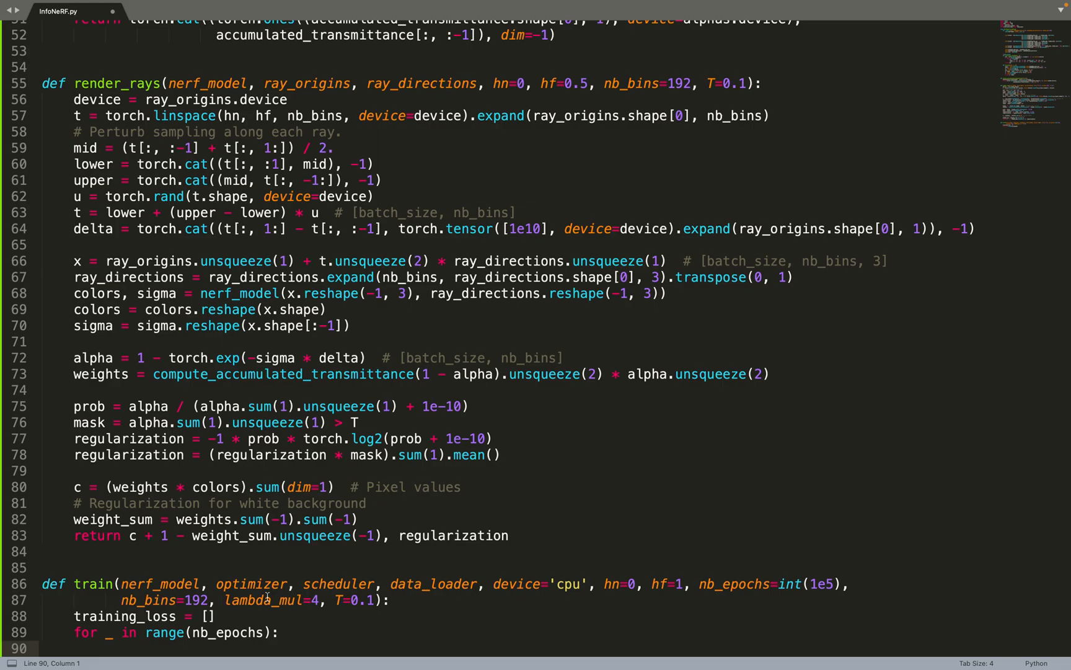
scroll("down", 3)
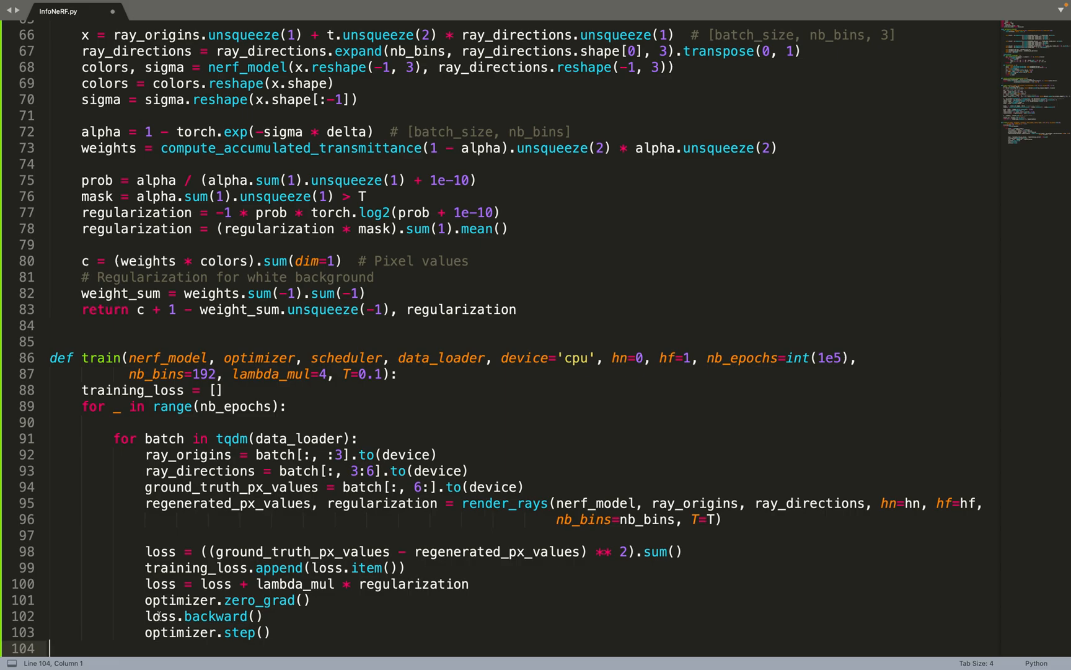
mouse_move(136, 633)
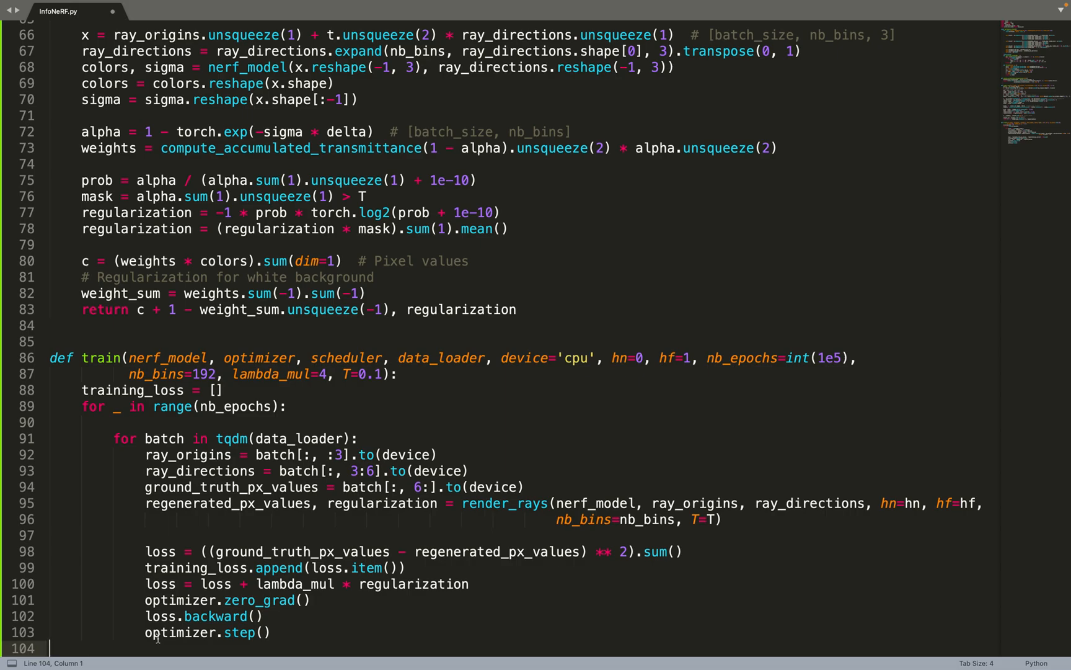
scroll("down", 3)
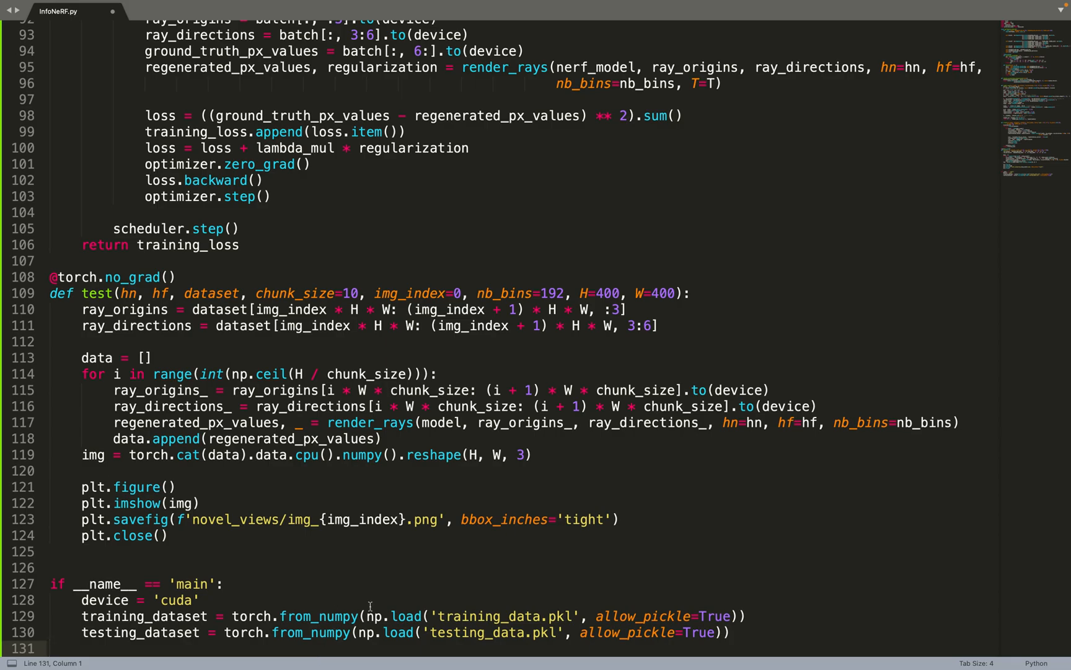
mouse_move(530, 635)
type("scheduler = torc")
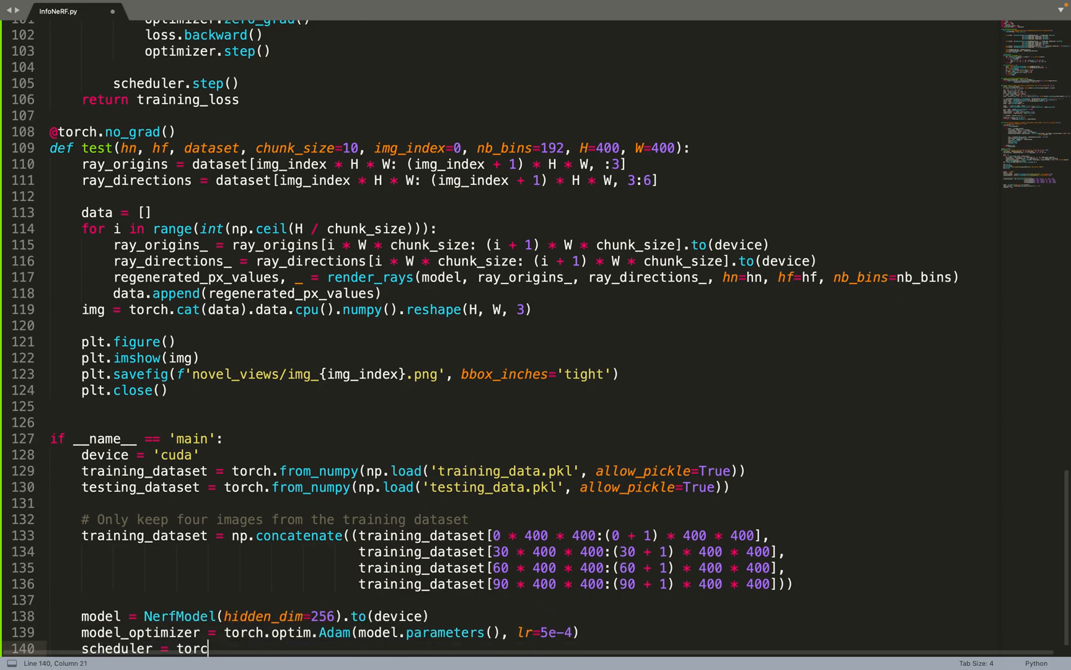
type("h.optim.lr_scheduler.MultiStepLR(model_optimizer, milestones=[2, 4, 8], gamma=0.5)")
type("data_loader = DataLoader(training_dataset, batch_size=102")
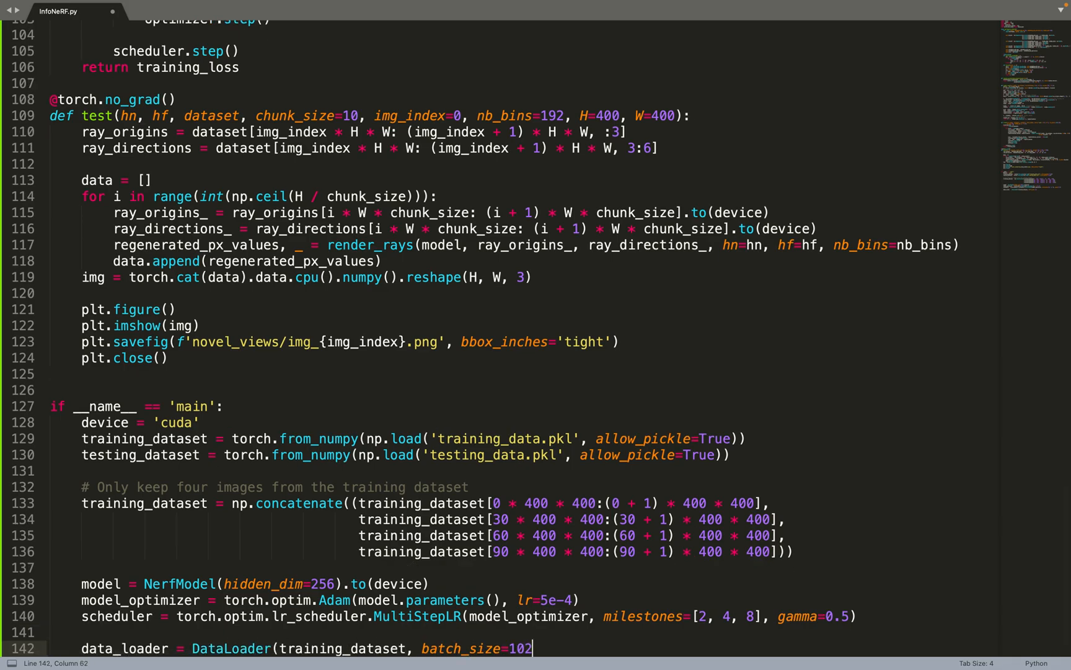
type("4, shuffle=True)")
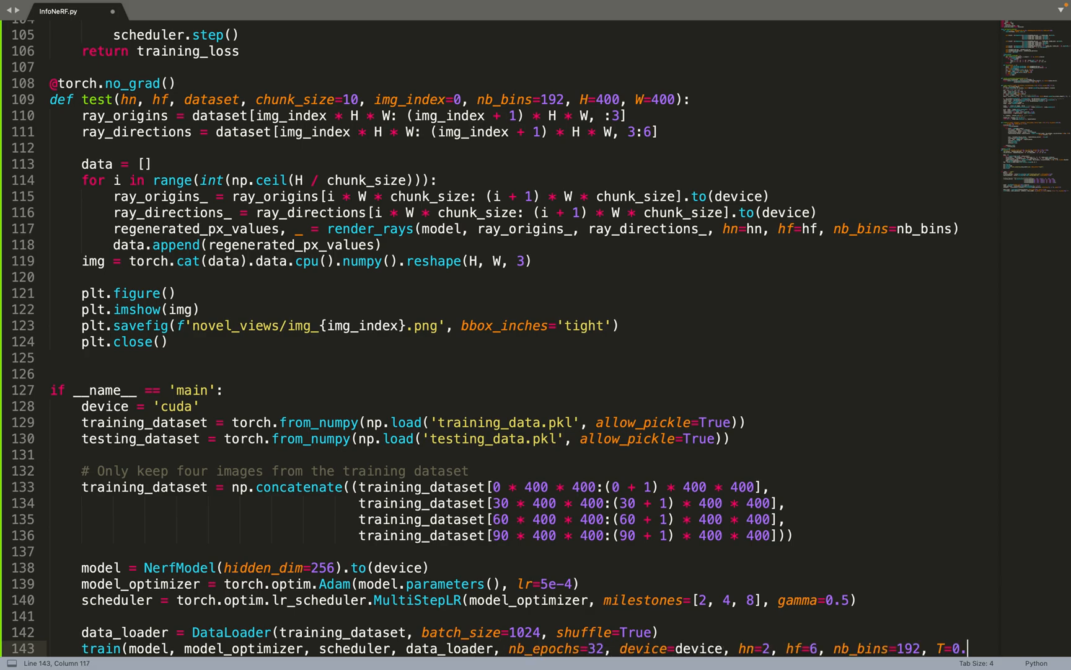